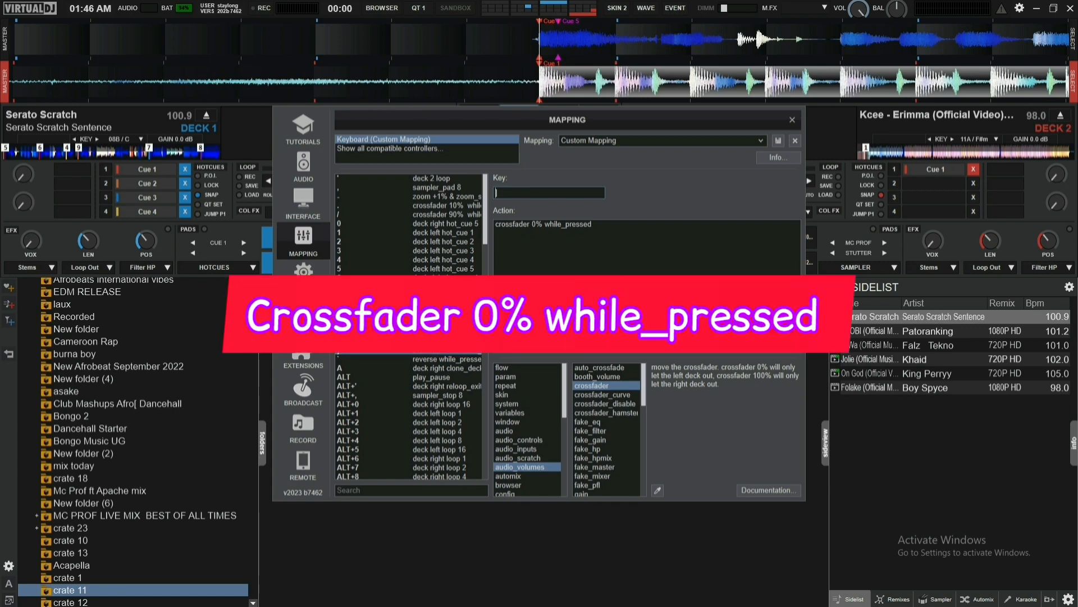
Step: Assign the \ key to 'crossfader 100% while_pressed' and close the mapping settings
double_click(545, 225)
text(crossfader 100%)
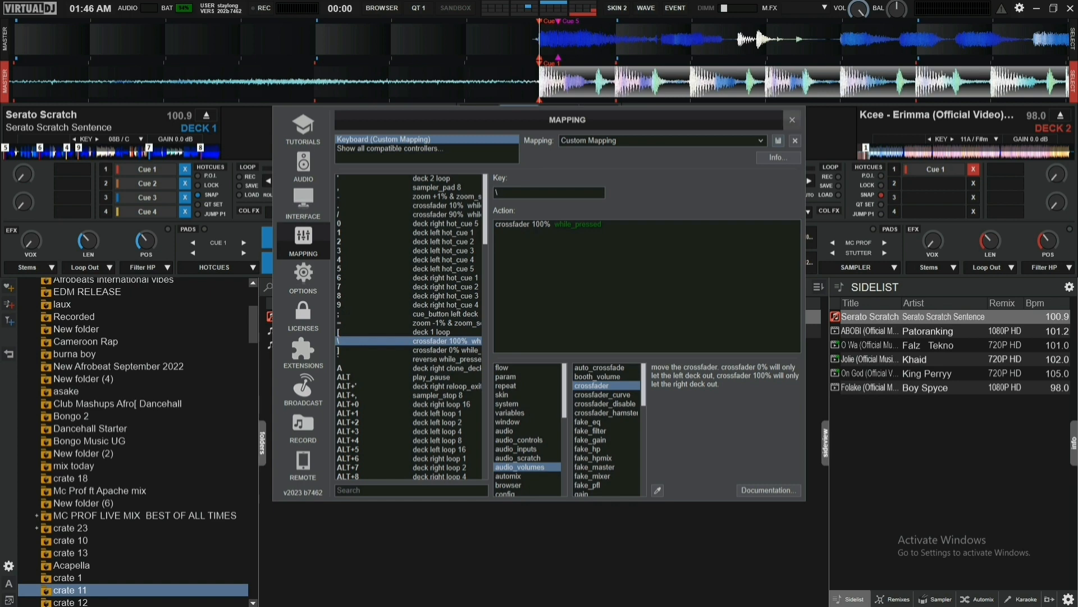
click(792, 119)
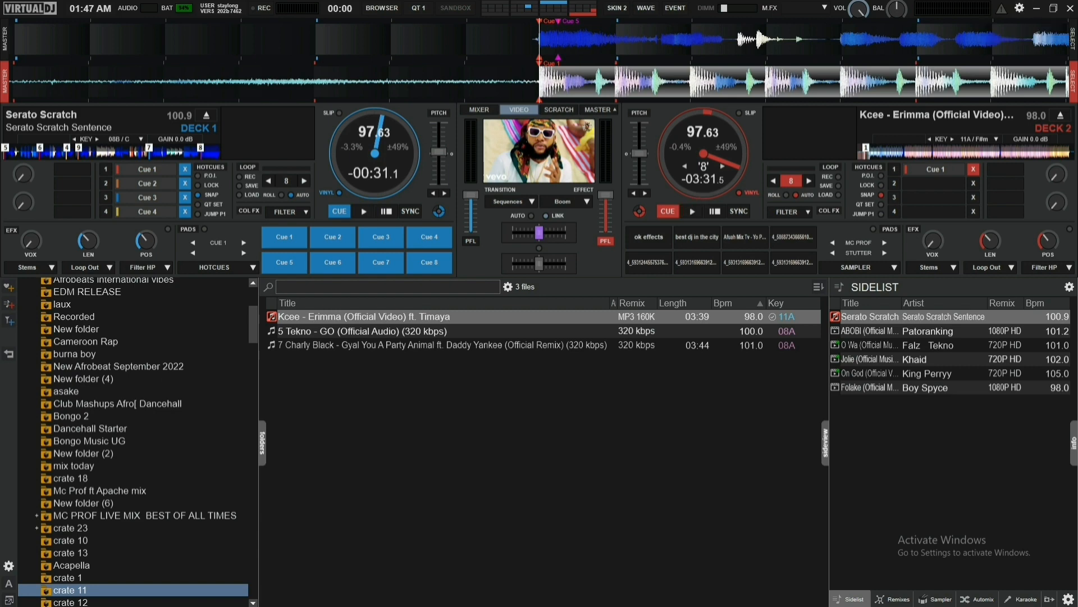
Step: Enlarge the Erimma music video preview and scratch over the playing track with the crossfader keys
click(9, 596)
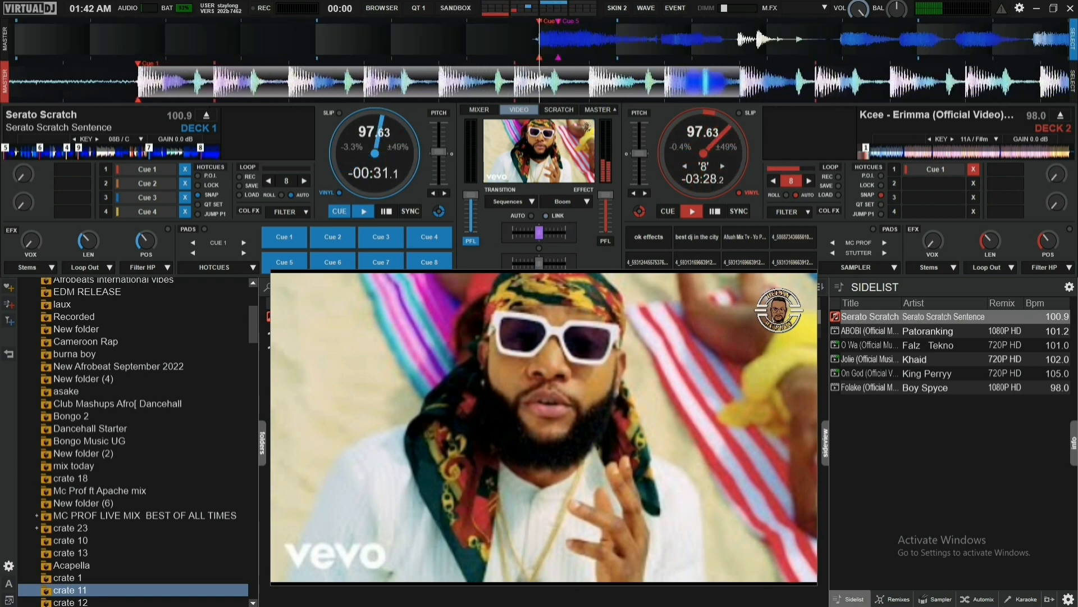
click(666, 211)
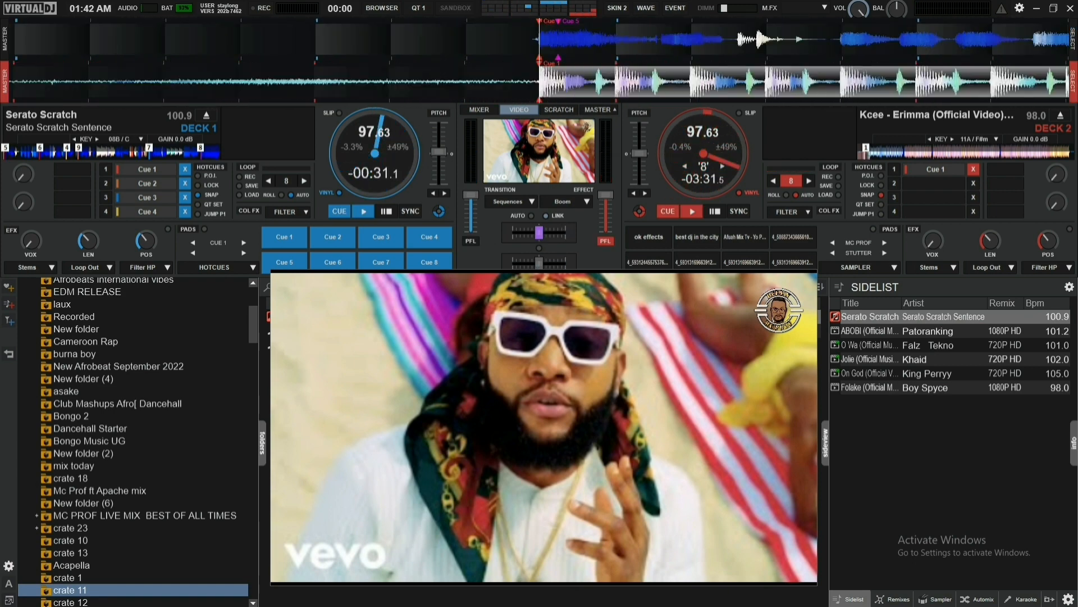